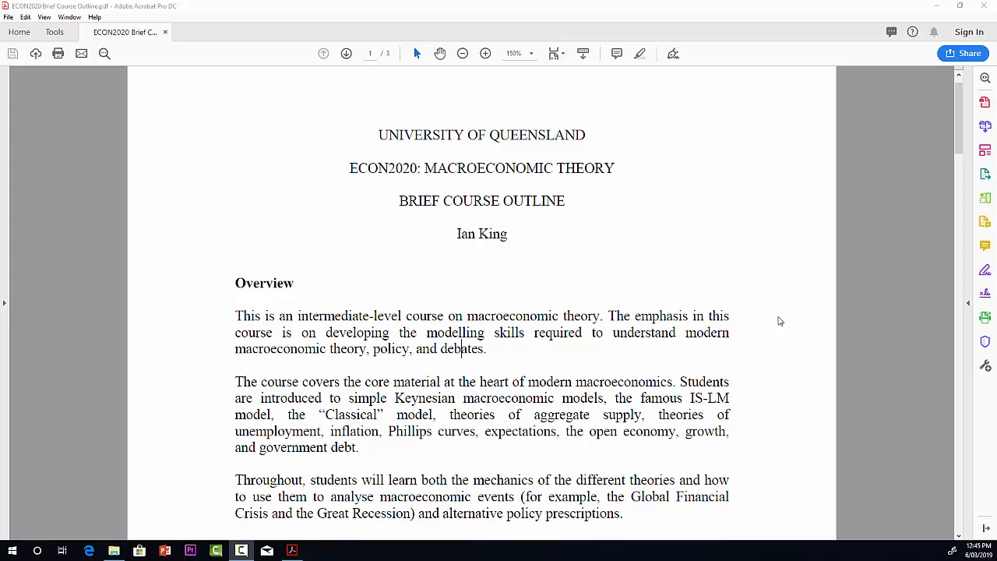
{"action": "mouse_move", "coordinate": [871, 347]}
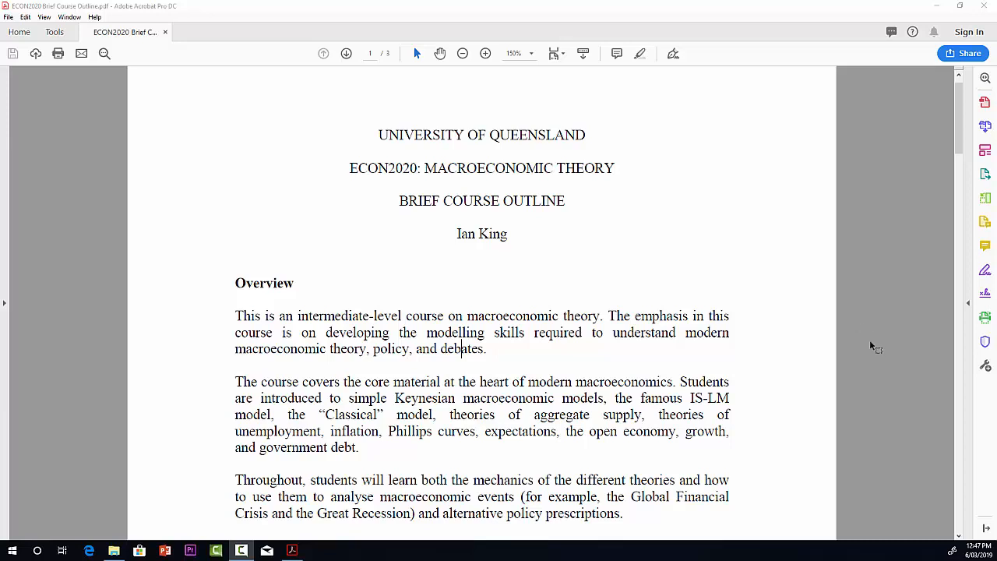
{"action": "mouse_move", "coordinate": [819, 346]}
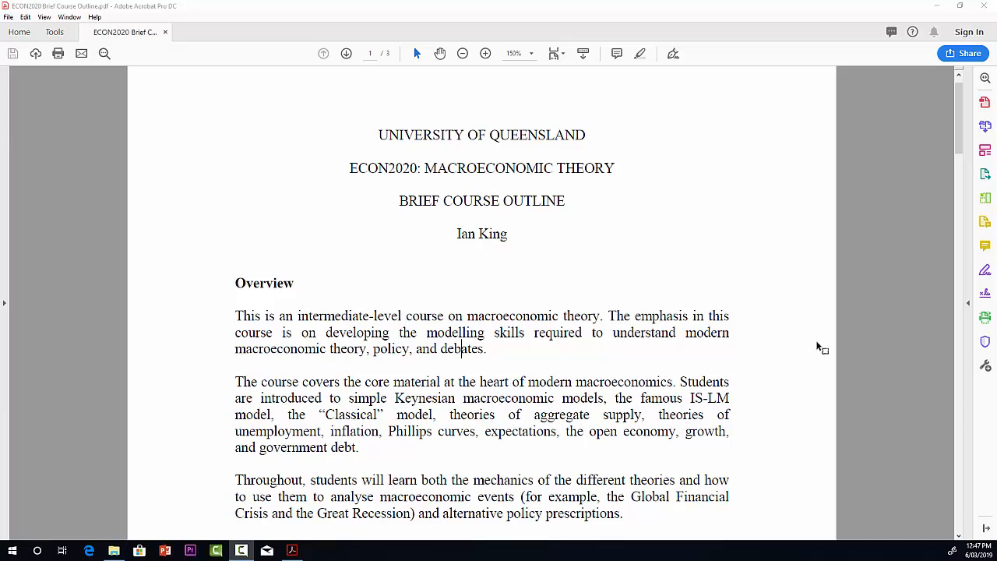
{"action": "mouse_move", "coordinate": [767, 340]}
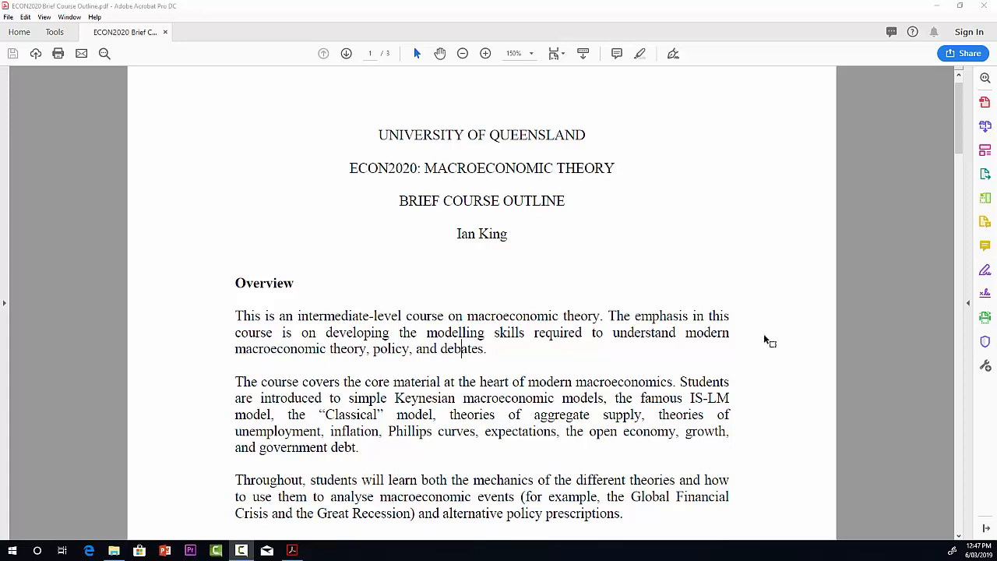
{"action": "mouse_move", "coordinate": [780, 397]}
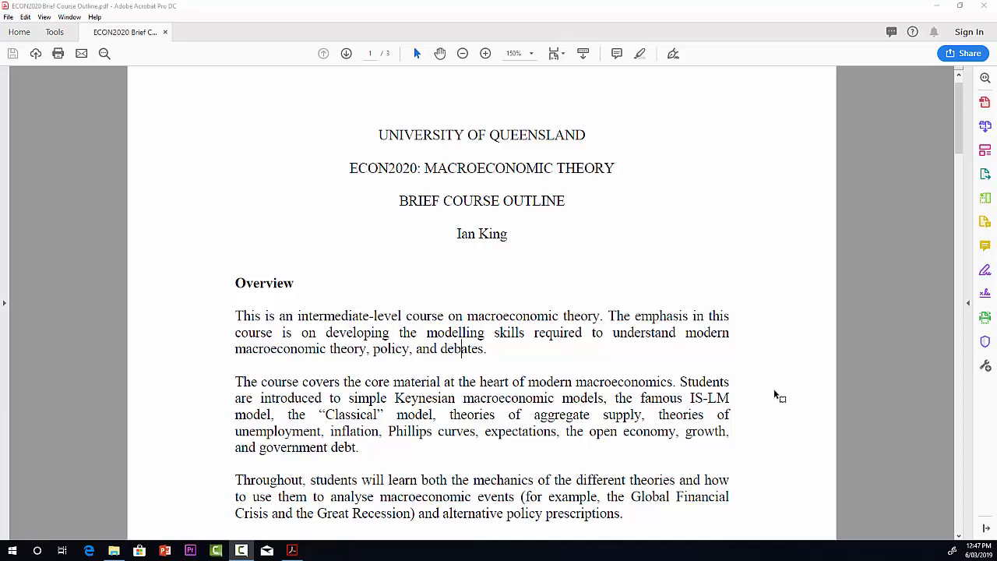
{"action": "scroll", "scroll_direction": "down", "scroll_amount": 3}
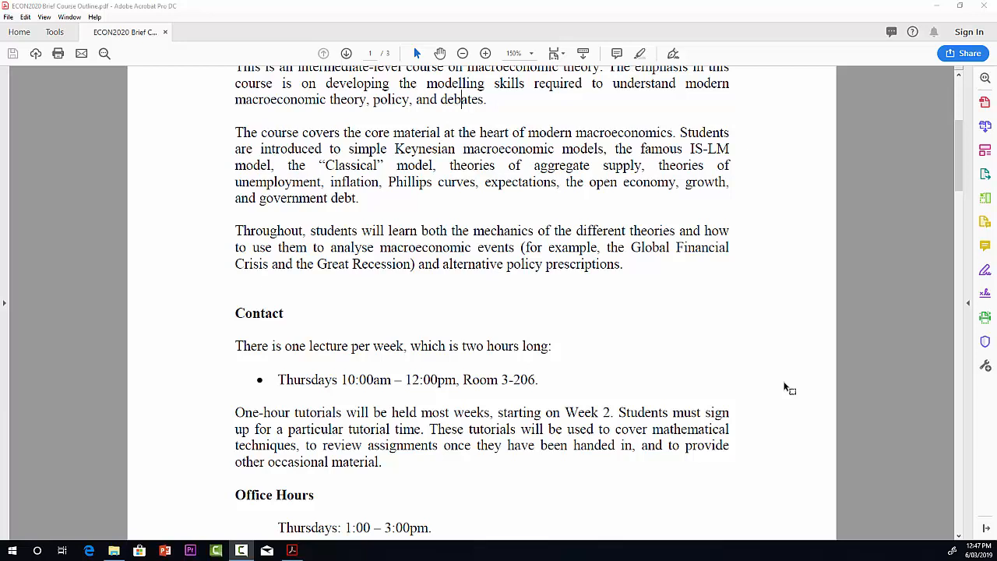
{"action": "mouse_move", "coordinate": [777, 398]}
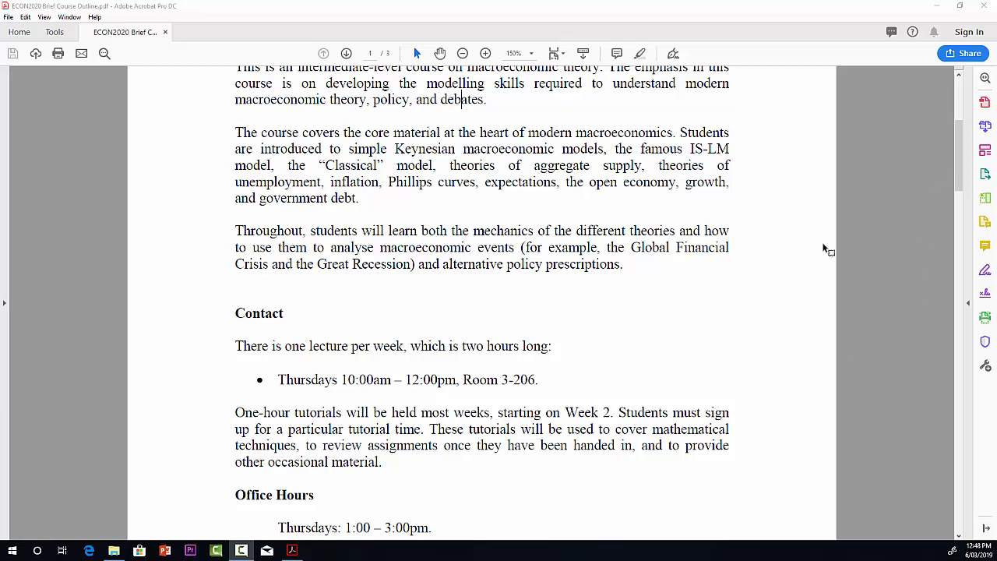
{"action": "mouse_move", "coordinate": [790, 332]}
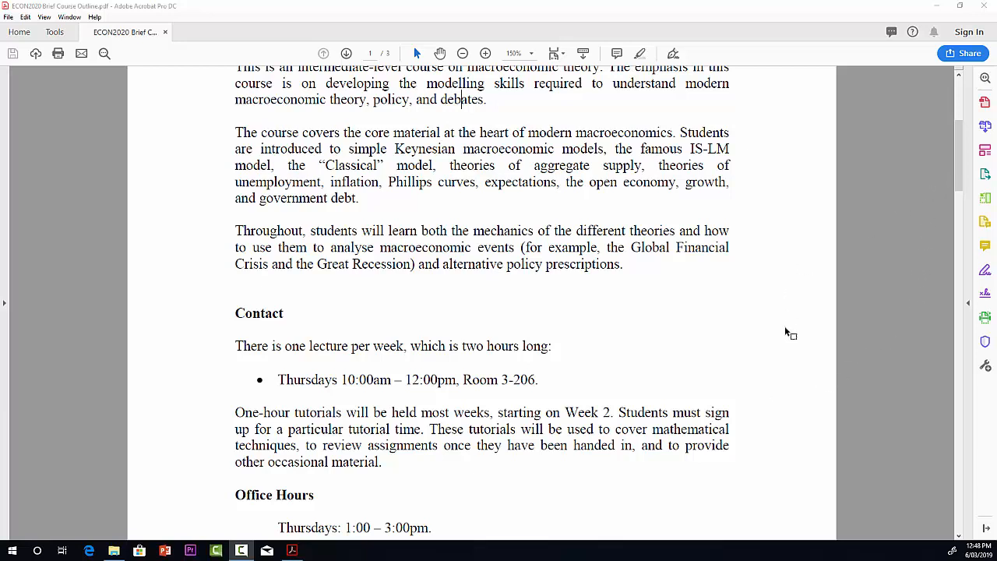
{"action": "mouse_move", "coordinate": [789, 341]}
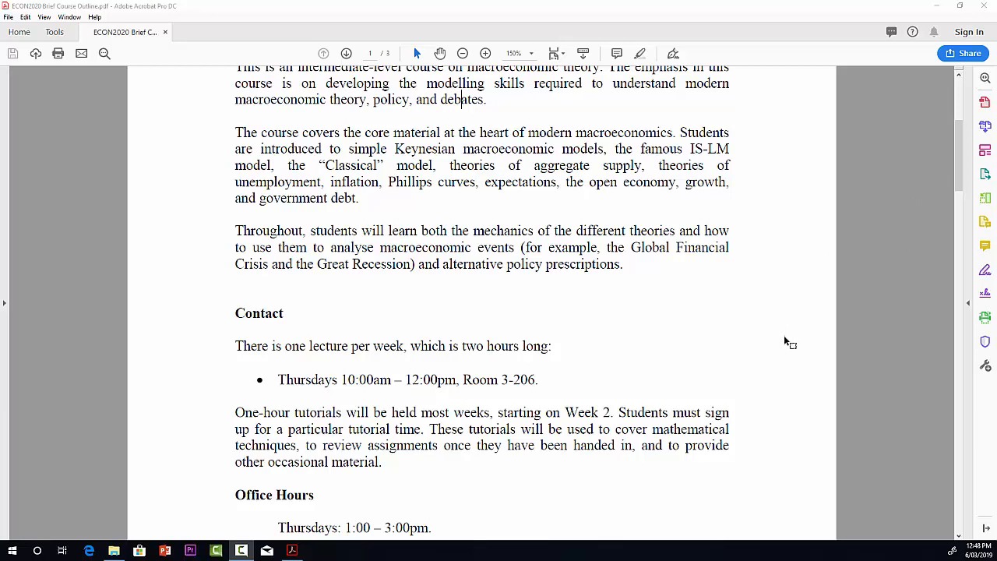
{"action": "mouse_move", "coordinate": [786, 359]}
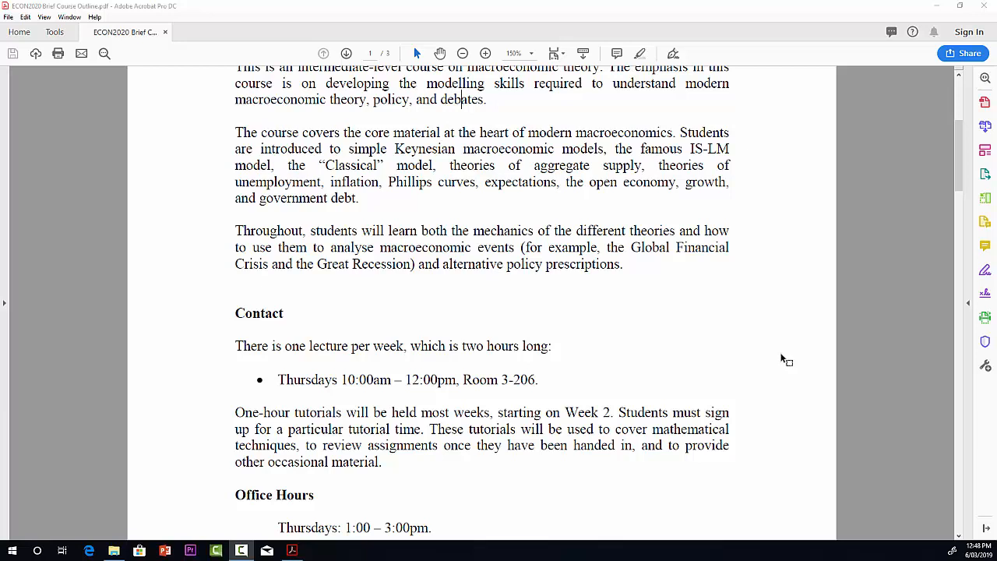
{"action": "mouse_move", "coordinate": [778, 388]}
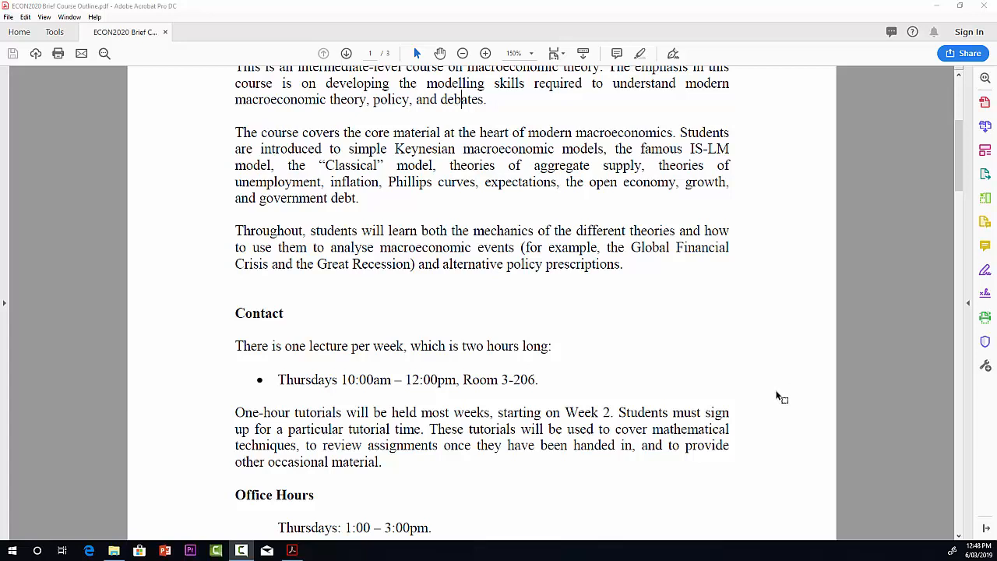
{"action": "mouse_move", "coordinate": [771, 415]}
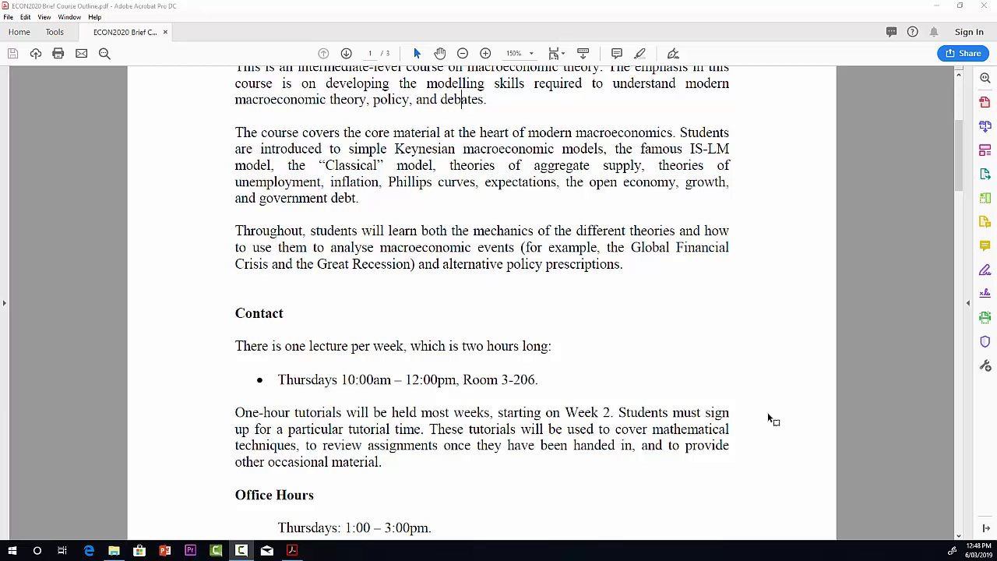
{"action": "scroll", "scroll_direction": "down", "scroll_amount": 3}
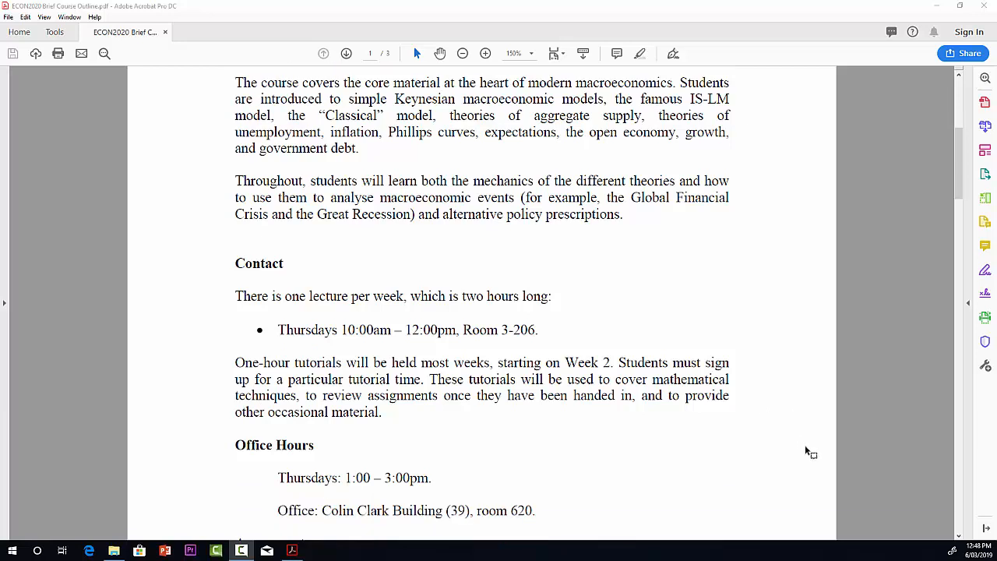
{"action": "scroll", "scroll_direction": "down", "scroll_amount": 3}
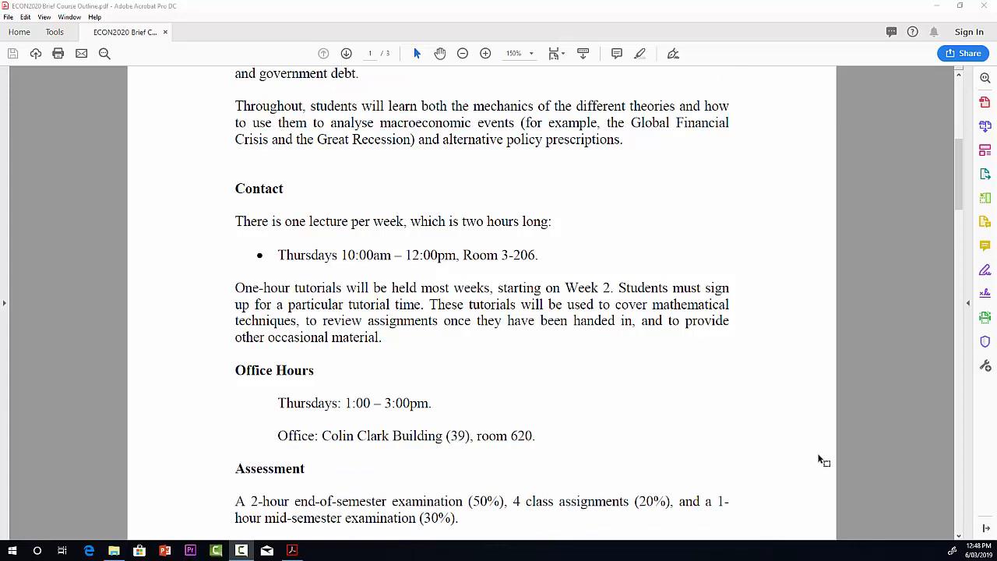
{"action": "mouse_move", "coordinate": [781, 441]}
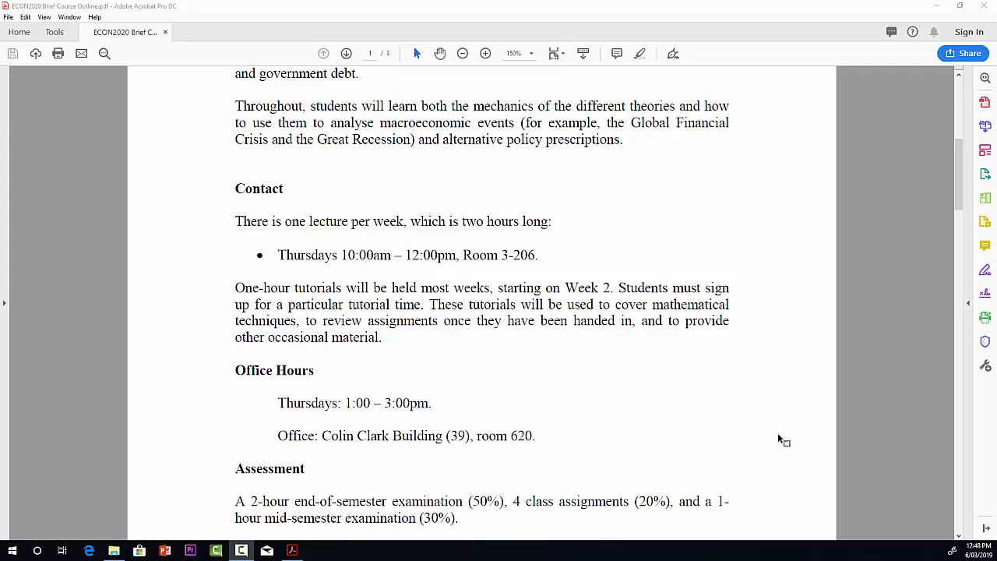
{"action": "mouse_move", "coordinate": [890, 329]}
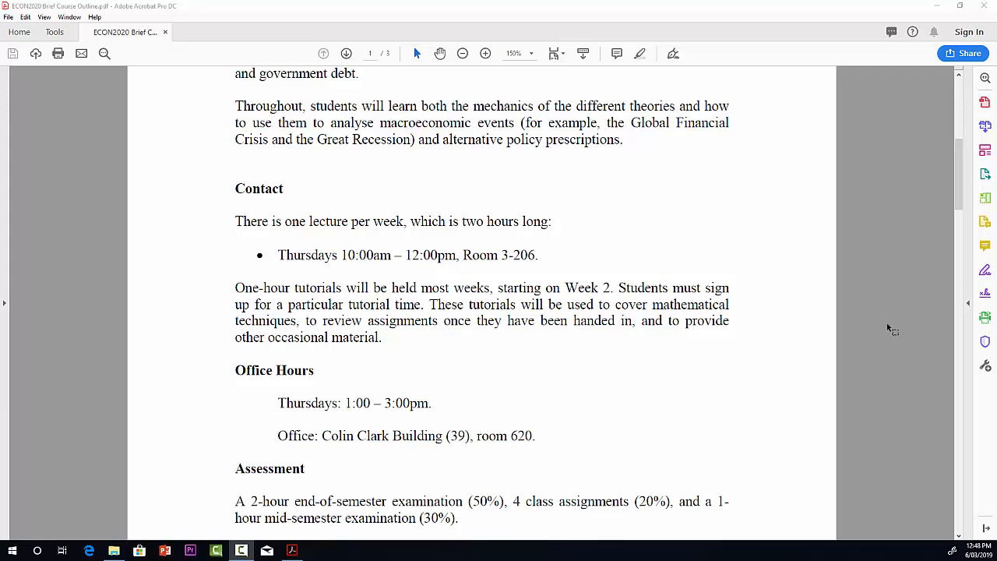
{"action": "mouse_move", "coordinate": [779, 313]}
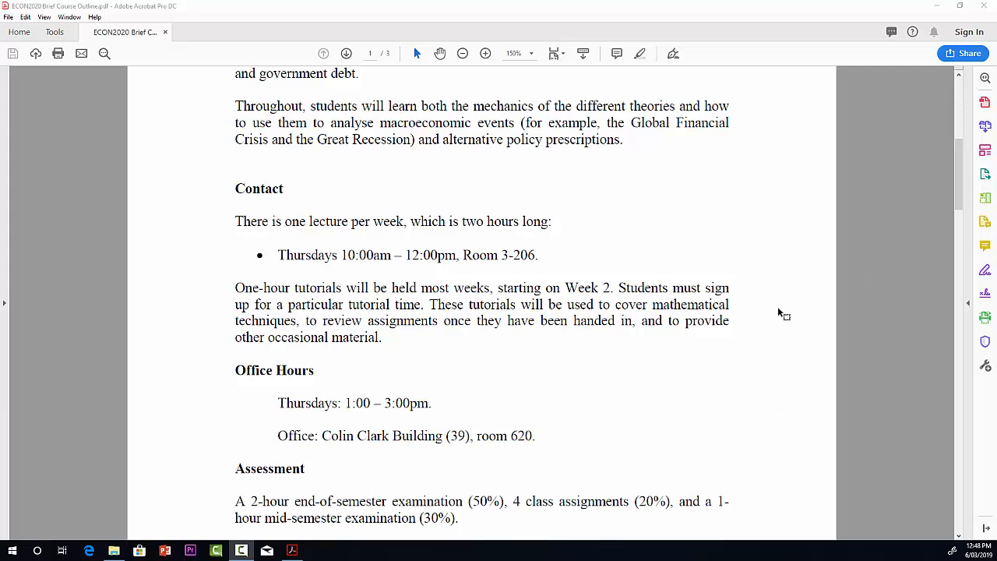
{"action": "scroll", "scroll_direction": "down", "scroll_amount": 3}
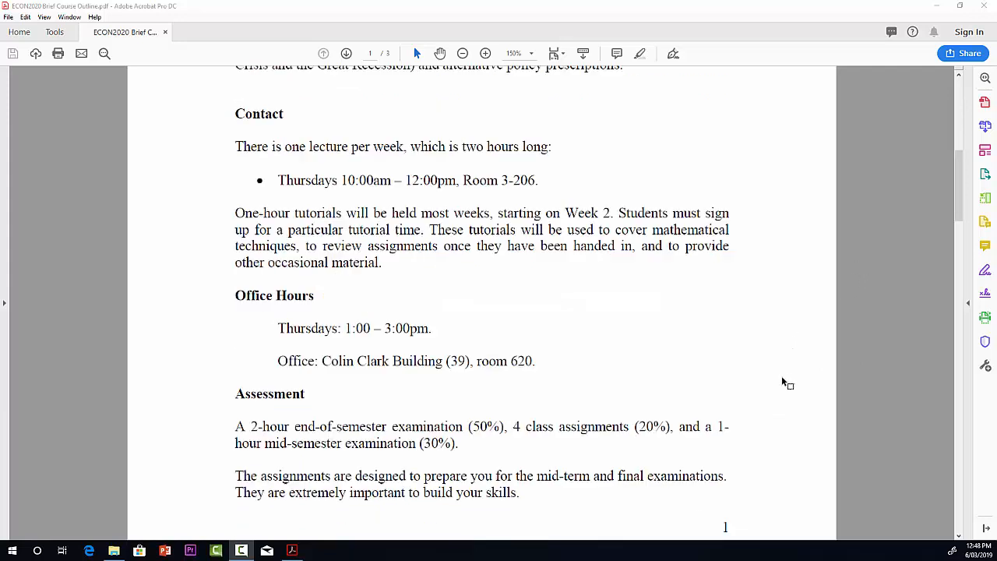
{"action": "scroll", "scroll_direction": "down", "scroll_amount": 3}
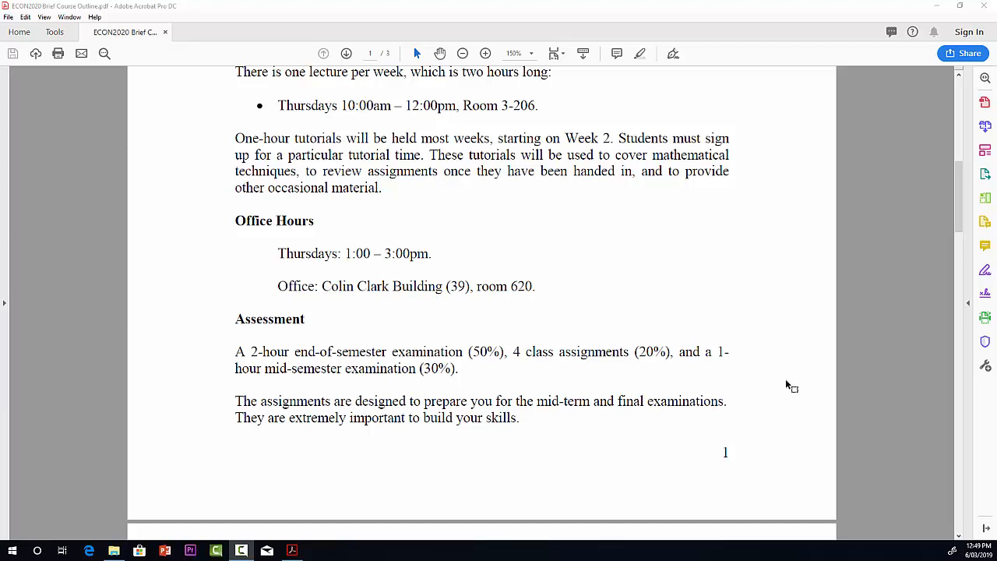
{"action": "scroll", "scroll_direction": "down", "scroll_amount": 3}
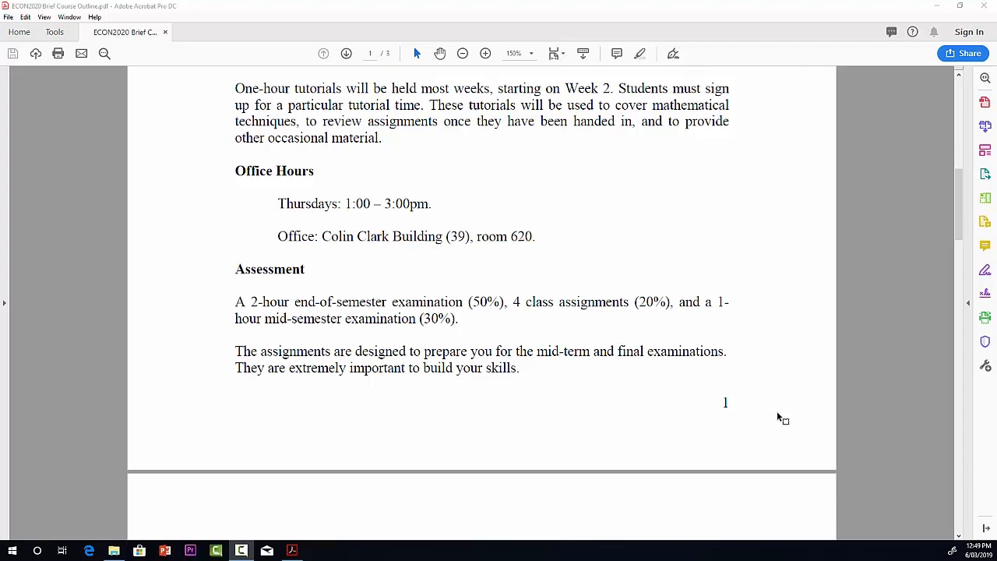
{"action": "scroll", "scroll_direction": "down", "scroll_amount": 3}
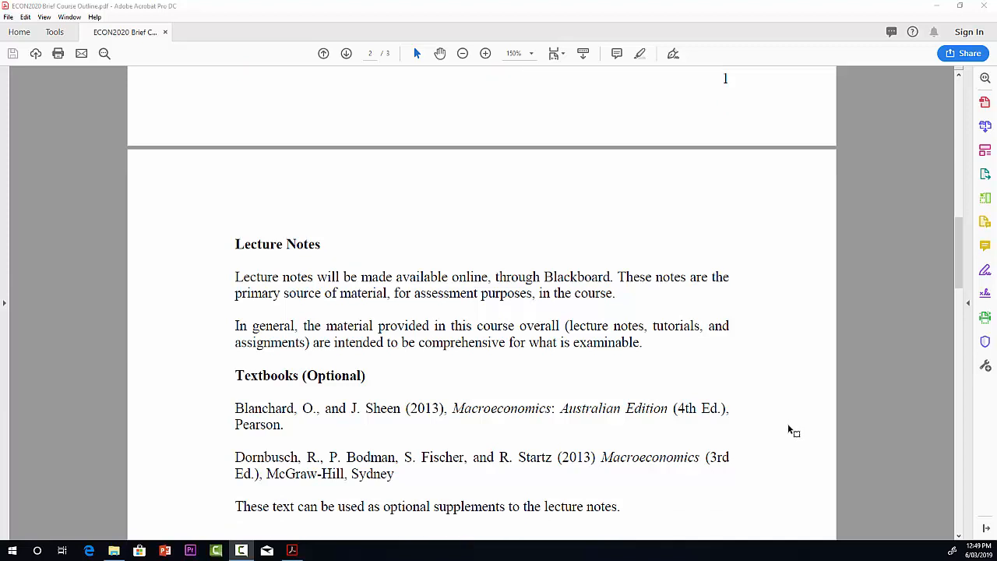
{"action": "mouse_move", "coordinate": [790, 437]}
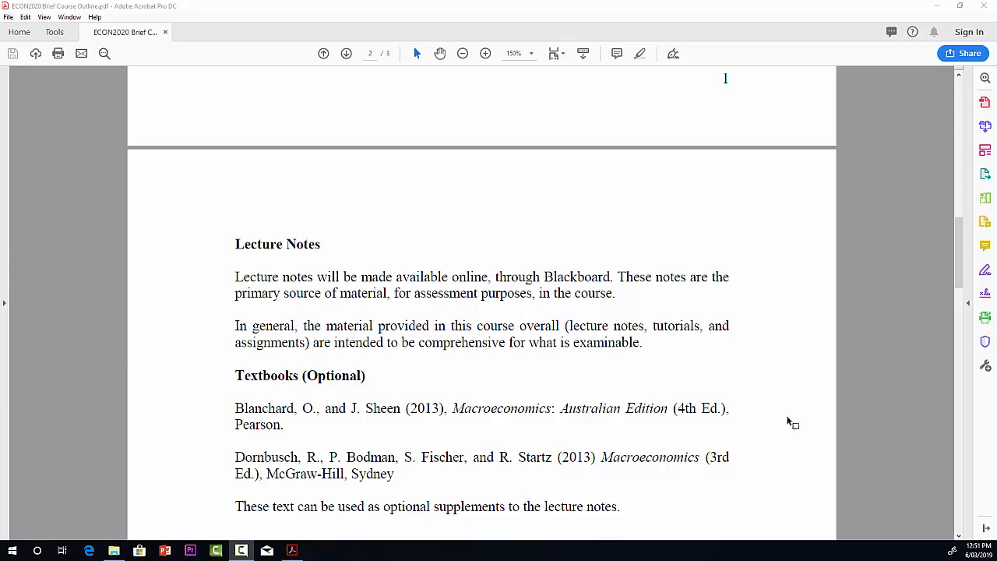
{"action": "mouse_move", "coordinate": [733, 368]}
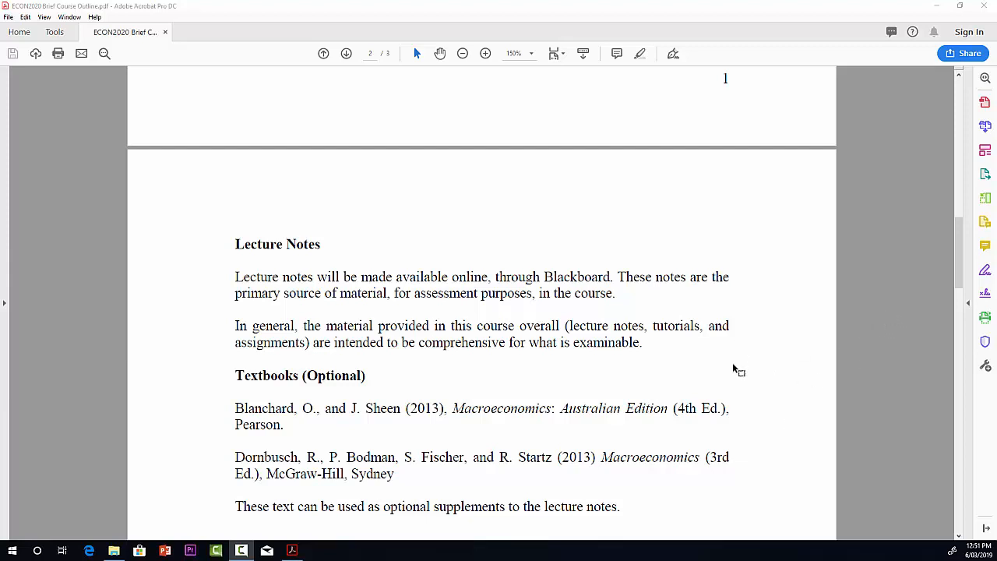
{"action": "mouse_move", "coordinate": [985, 270]}
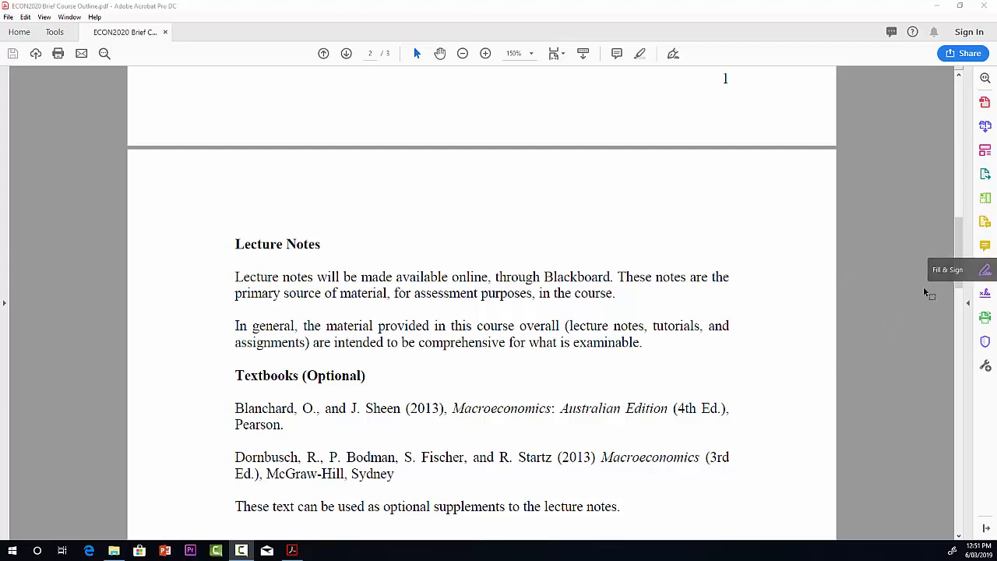
{"action": "scroll", "scroll_direction": "down", "scroll_amount": 3}
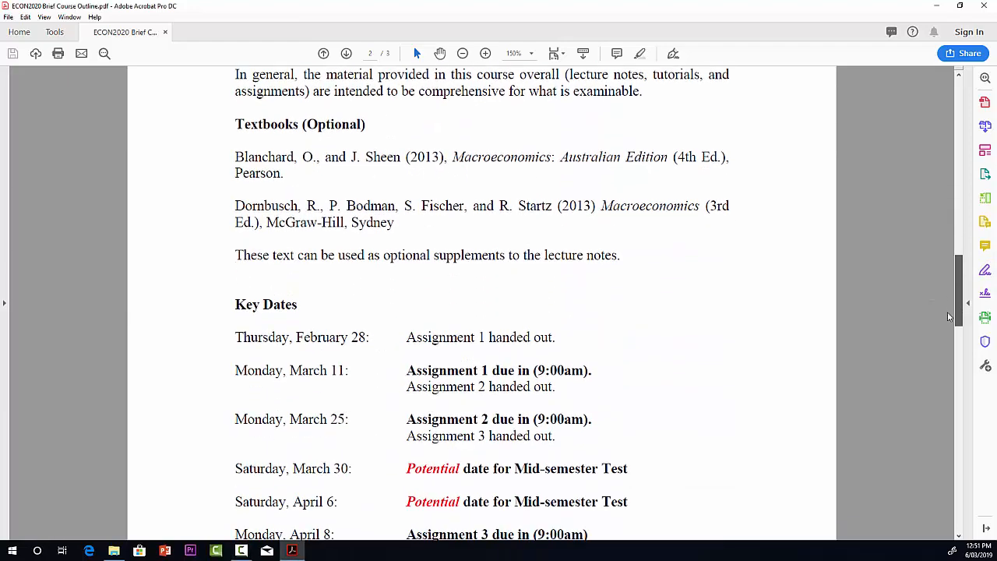
{"action": "scroll", "scroll_direction": "down", "scroll_amount": 3}
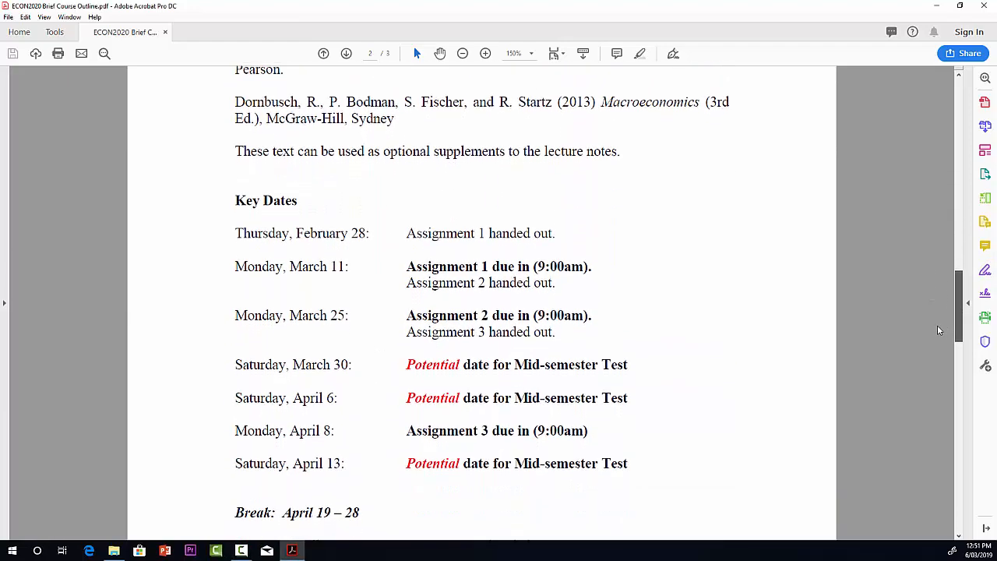
{"action": "scroll", "scroll_direction": "down", "scroll_amount": 3}
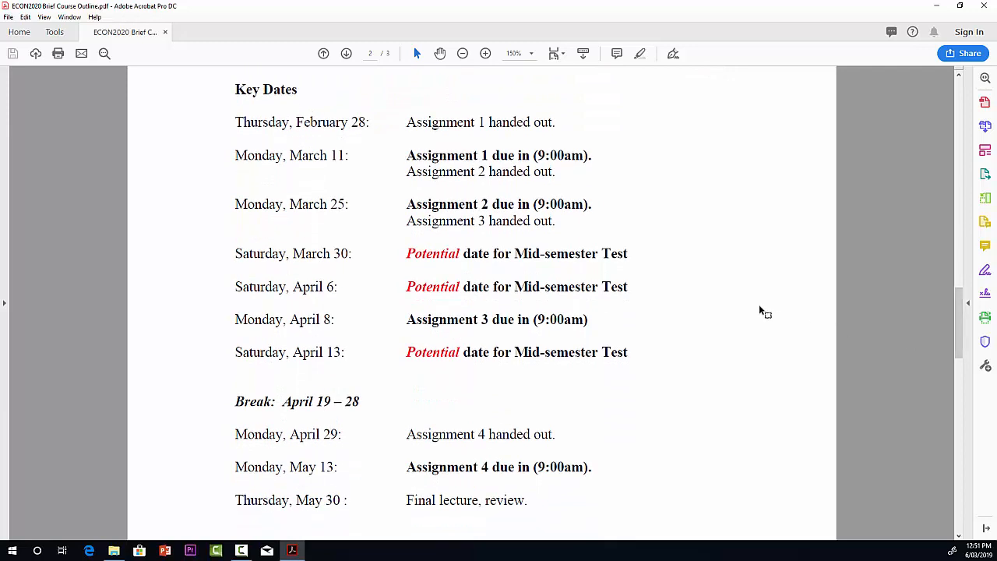
{"action": "mouse_move", "coordinate": [735, 269]}
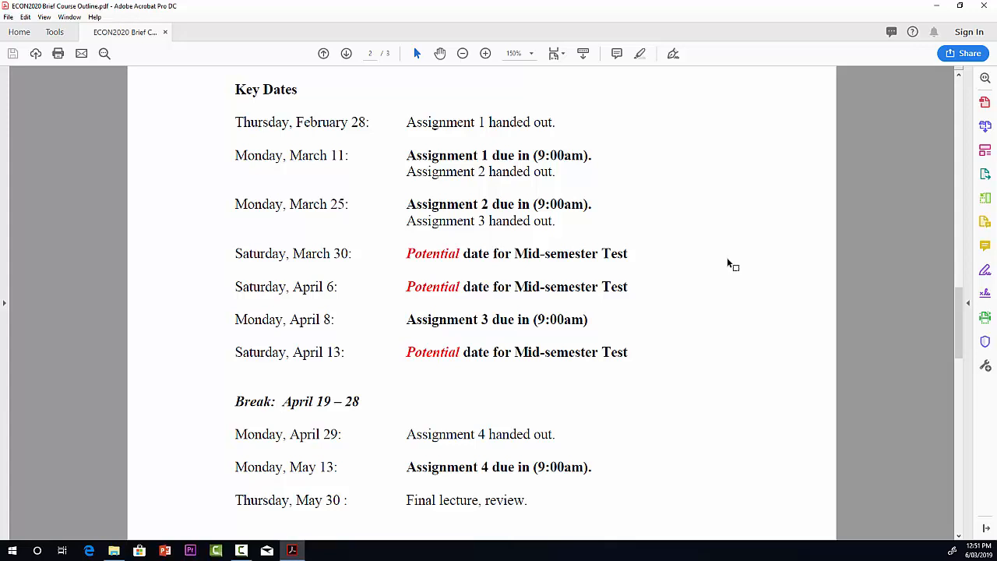
{"action": "mouse_move", "coordinate": [728, 258]}
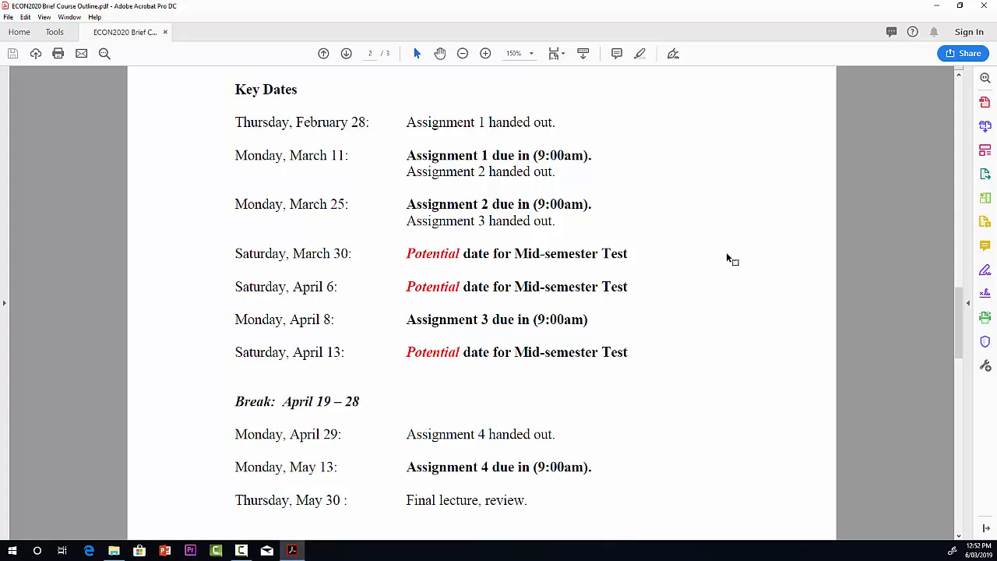
{"action": "mouse_move", "coordinate": [985, 294]}
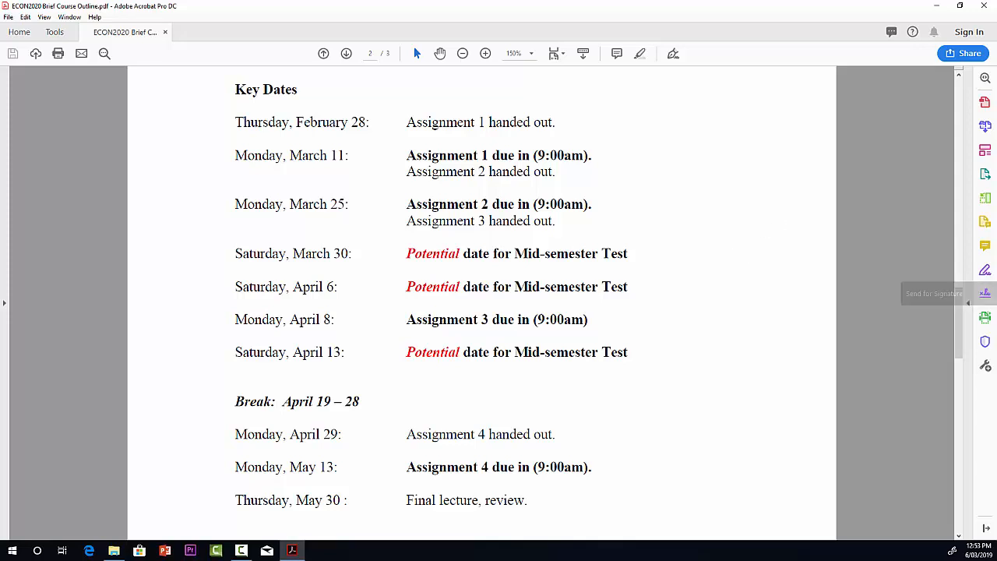
{"action": "scroll", "scroll_direction": "down", "scroll_amount": 3}
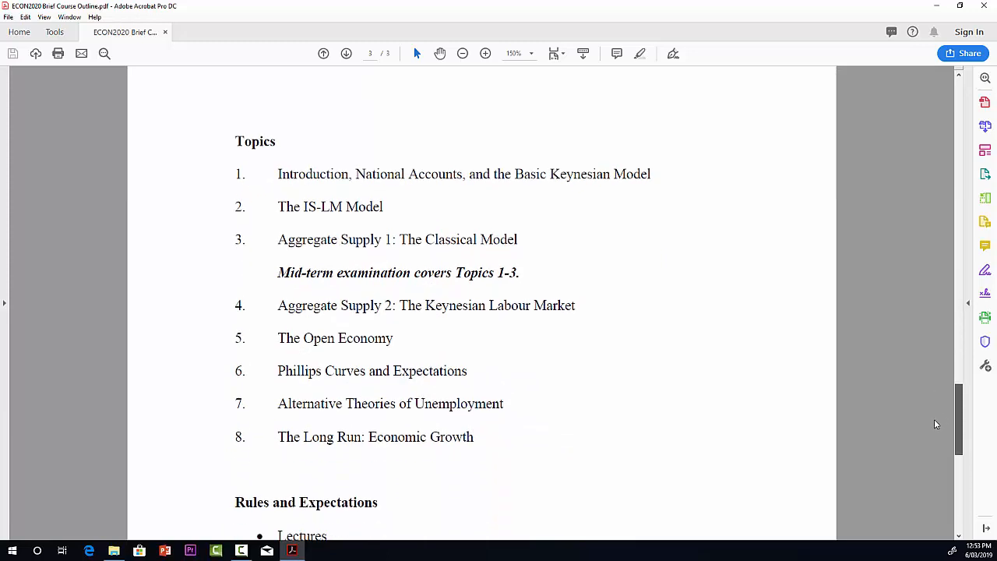
{"action": "scroll", "scroll_direction": "up", "scroll_amount": 3}
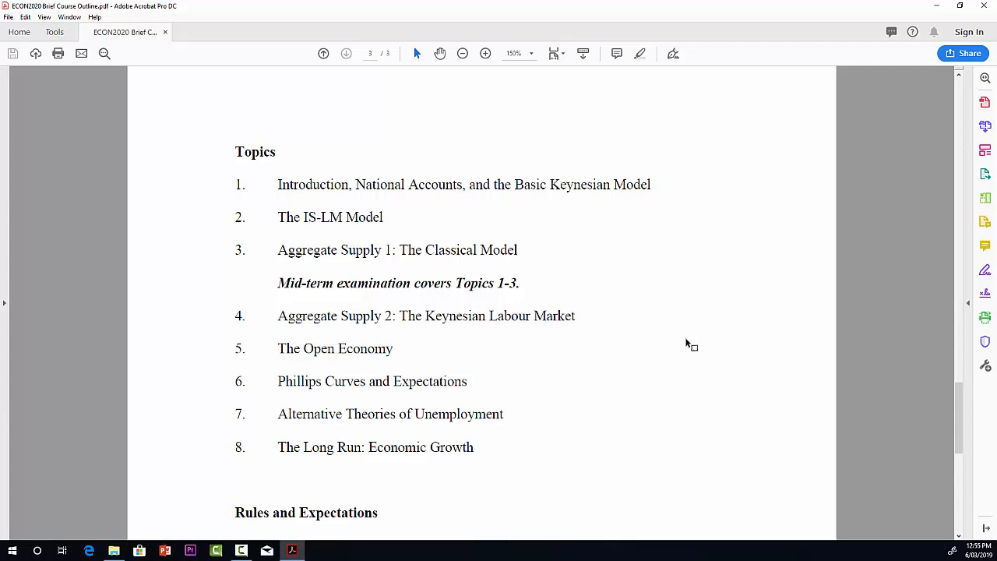
{"action": "mouse_move", "coordinate": [958, 428]}
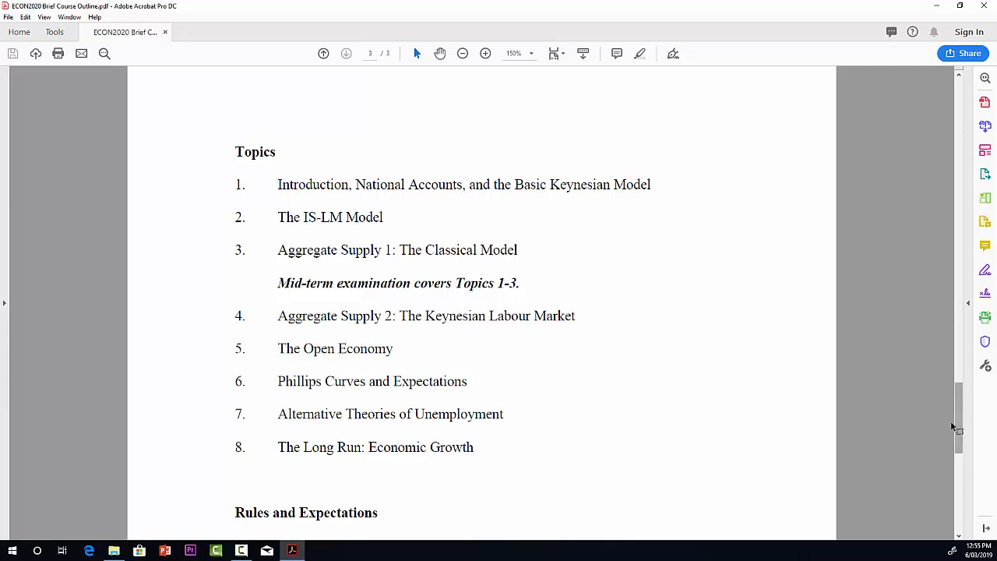
{"action": "scroll", "scroll_direction": "down", "scroll_amount": 3}
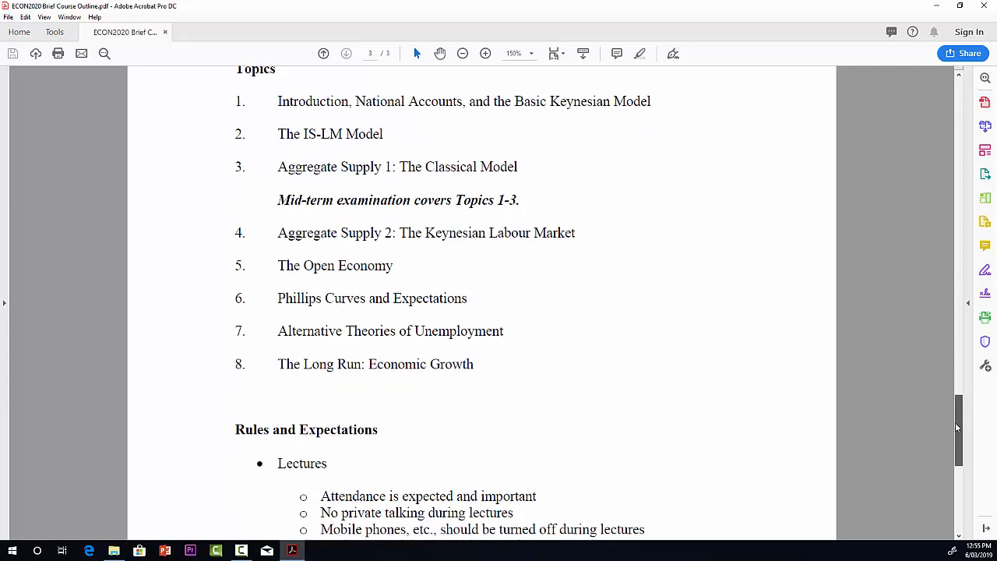
{"action": "scroll", "scroll_direction": "down", "scroll_amount": 3}
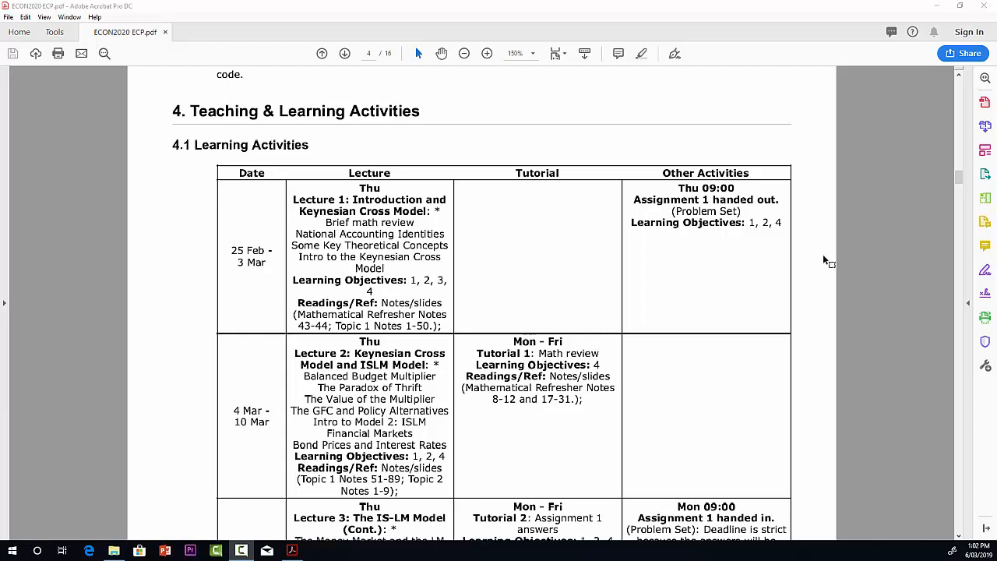
{"action": "mouse_move", "coordinate": [578, 122]}
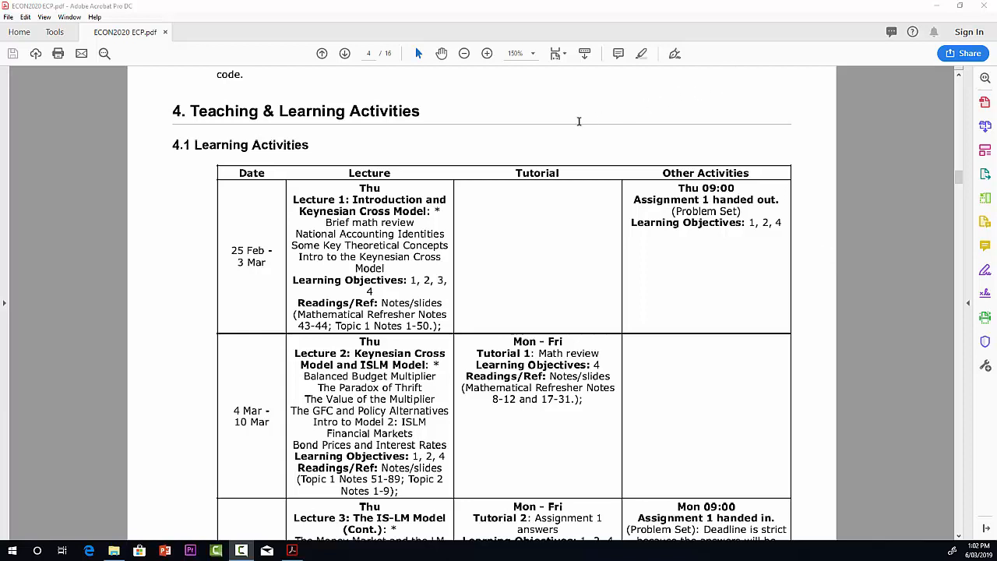
{"action": "mouse_move", "coordinate": [359, 222]}
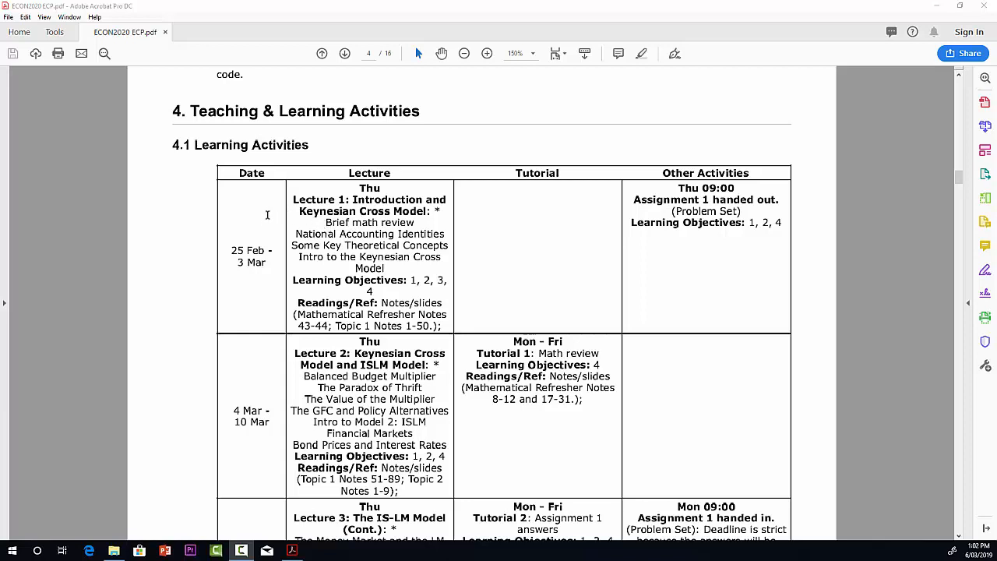
{"action": "mouse_move", "coordinate": [263, 313]}
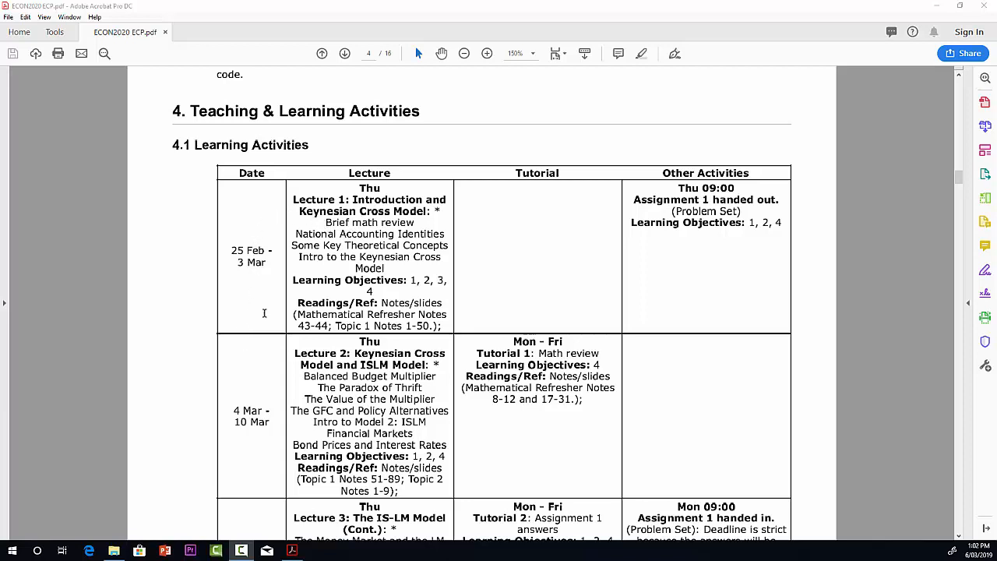
{"action": "mouse_move", "coordinate": [356, 194]}
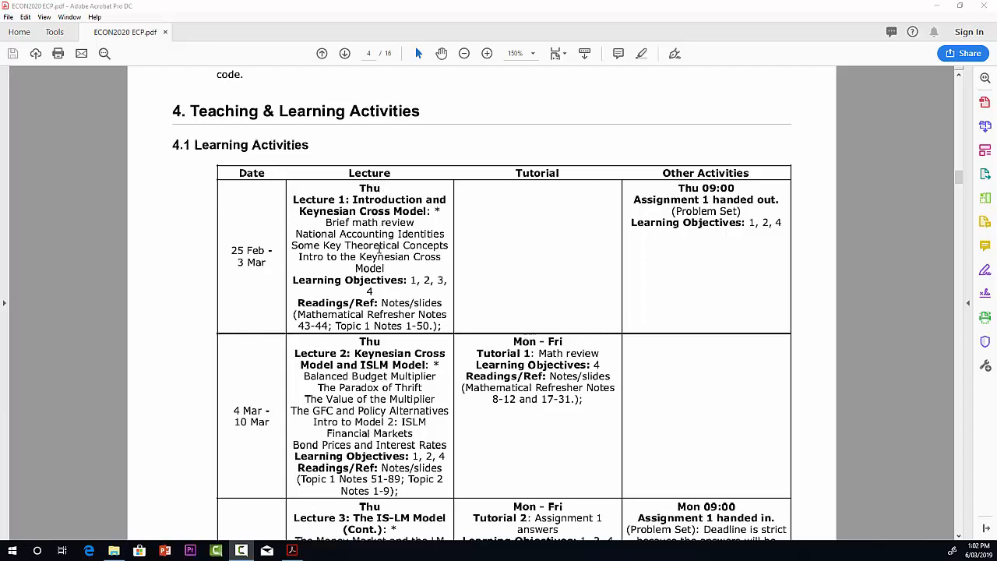
{"action": "mouse_move", "coordinate": [558, 203]}
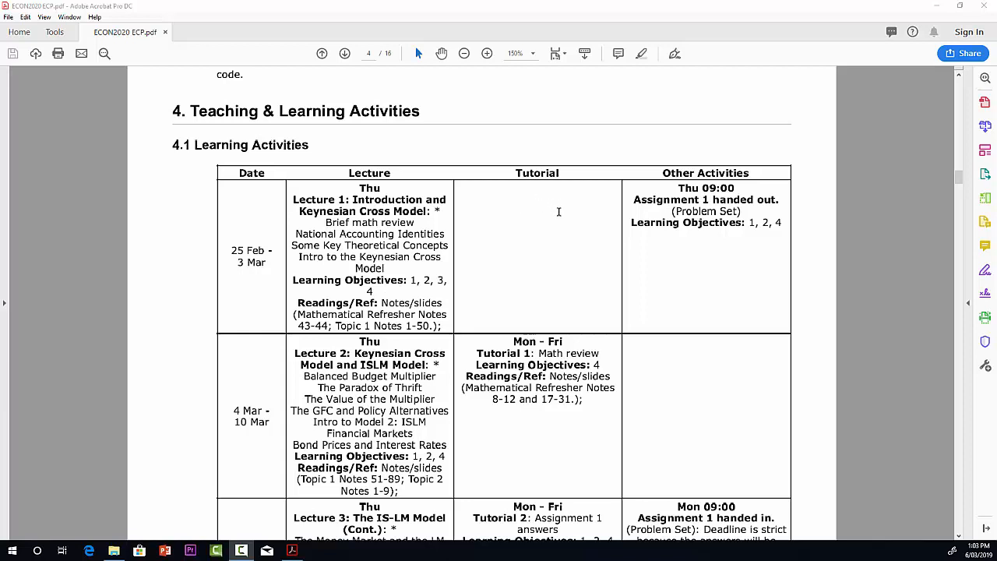
{"action": "mouse_move", "coordinate": [632, 245]}
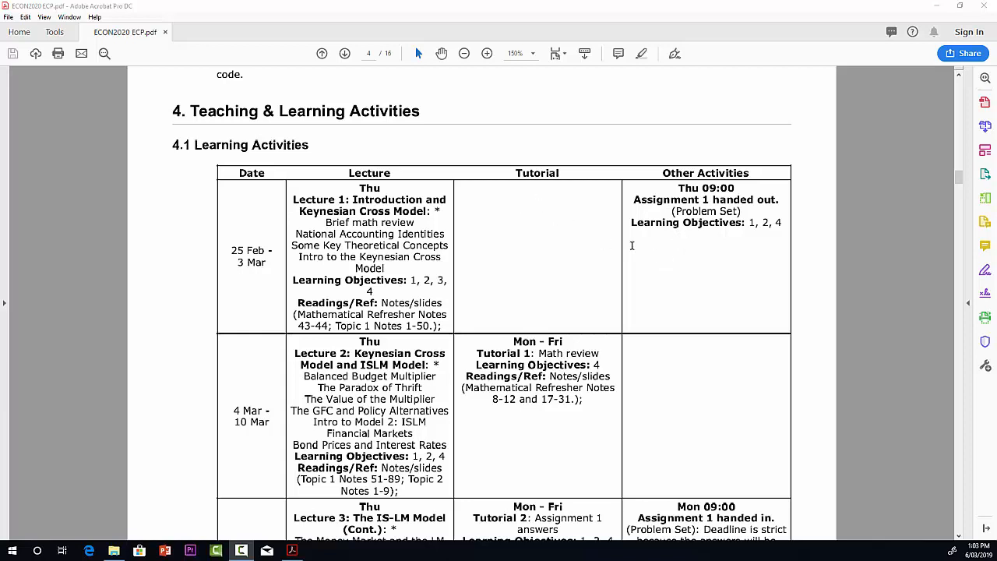
{"action": "mouse_move", "coordinate": [694, 257]}
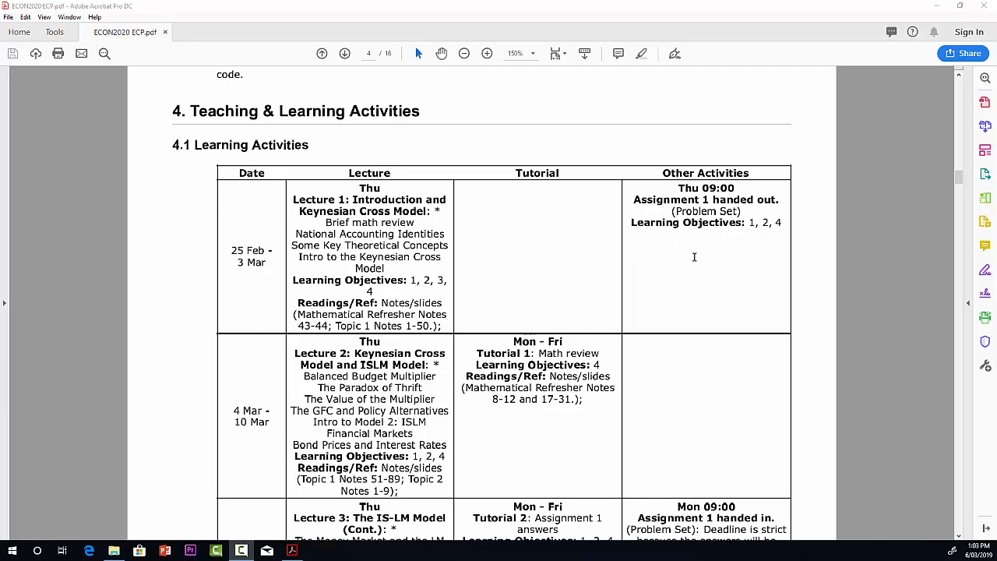
{"action": "mouse_move", "coordinate": [681, 276]}
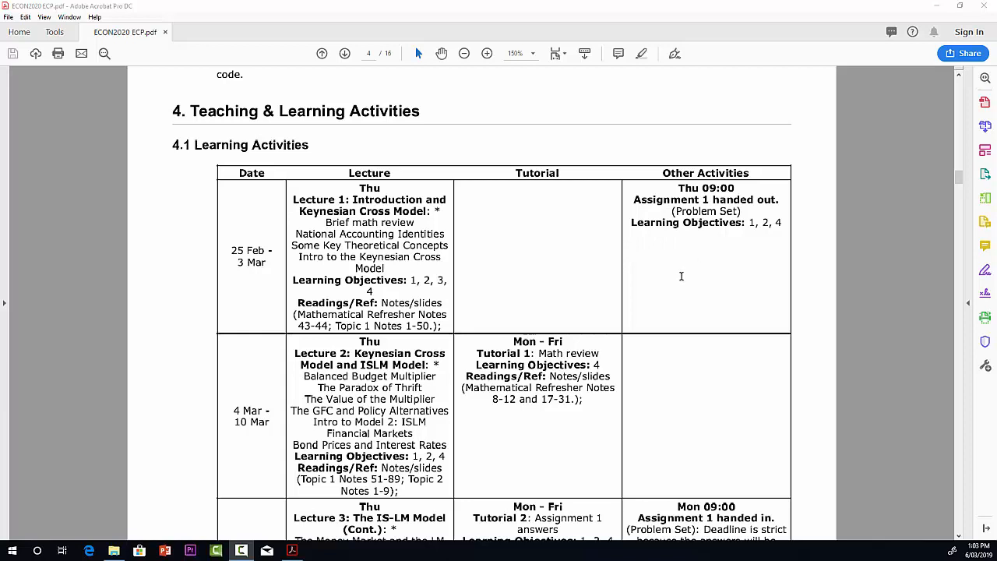
{"action": "mouse_move", "coordinate": [441, 267]}
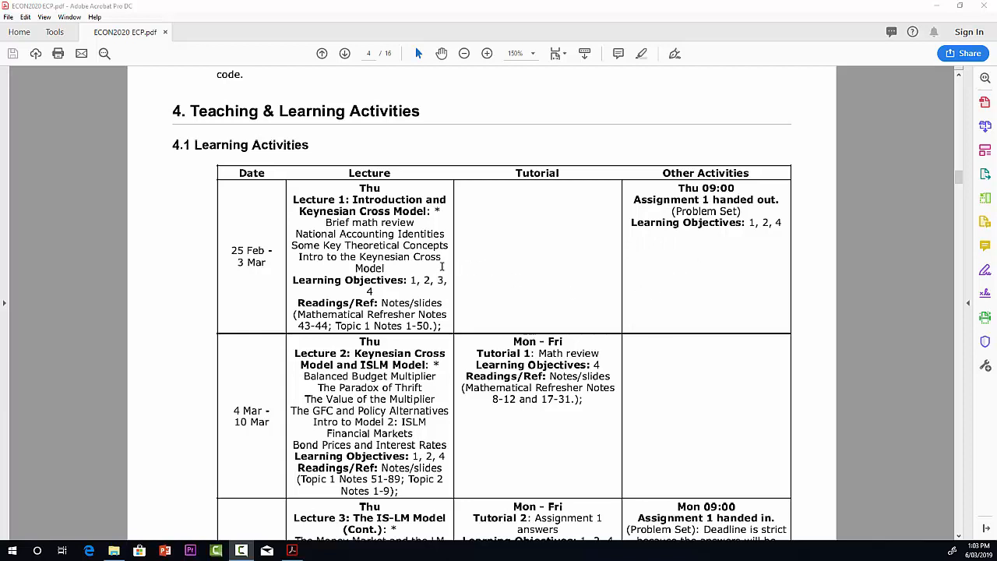
{"action": "mouse_move", "coordinate": [370, 212]}
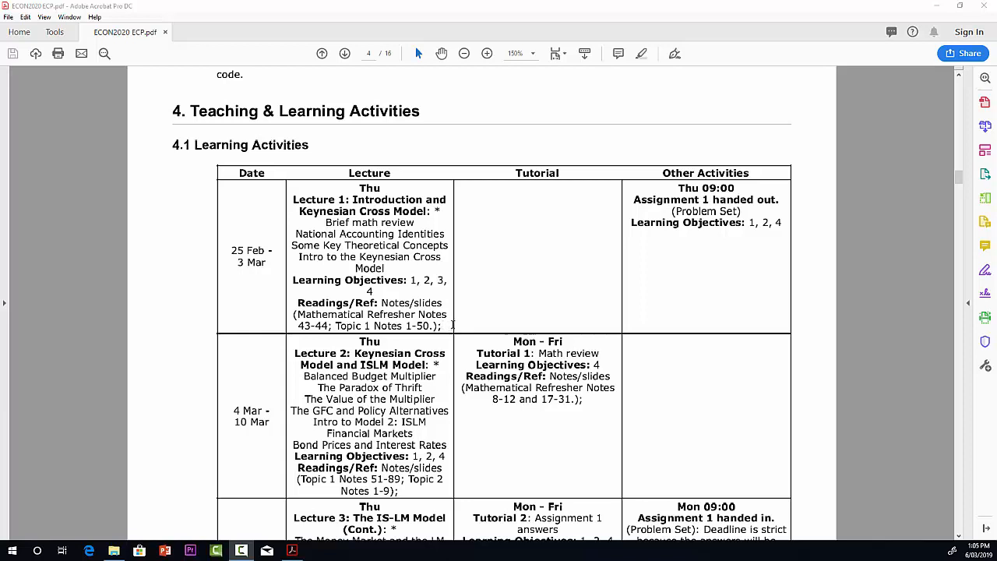
{"action": "mouse_move", "coordinate": [567, 237]}
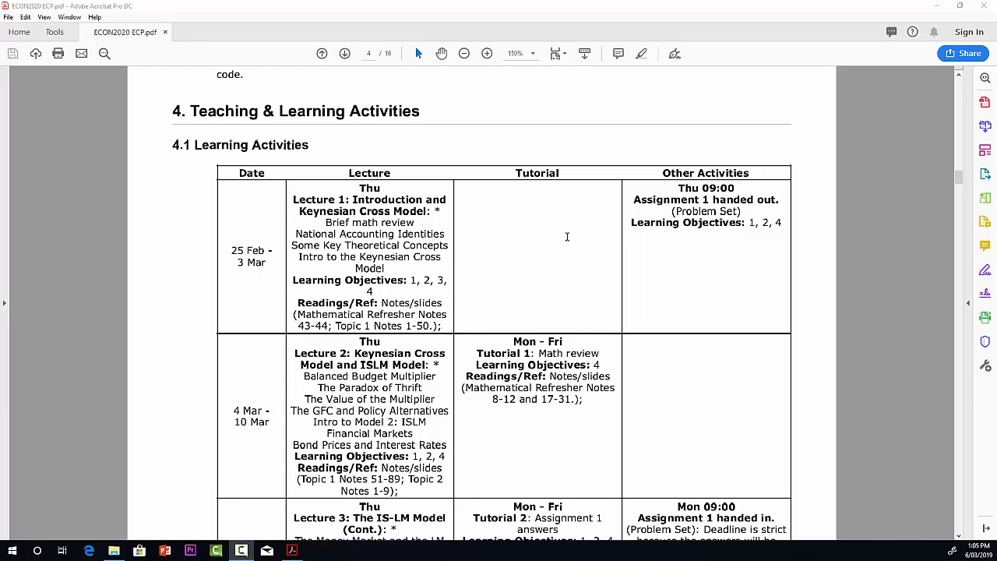
{"action": "mouse_move", "coordinate": [642, 282]}
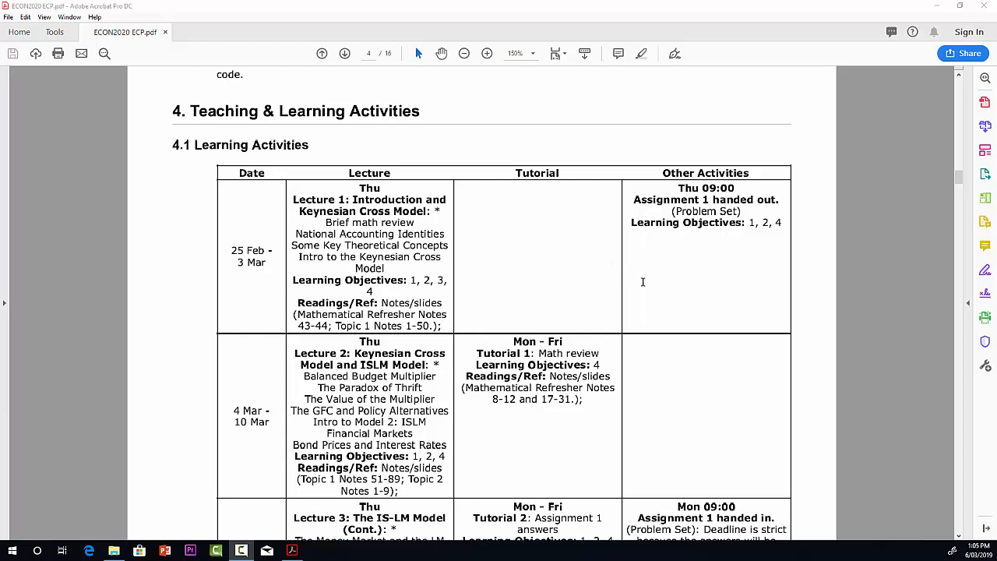
{"action": "mouse_move", "coordinate": [686, 262]}
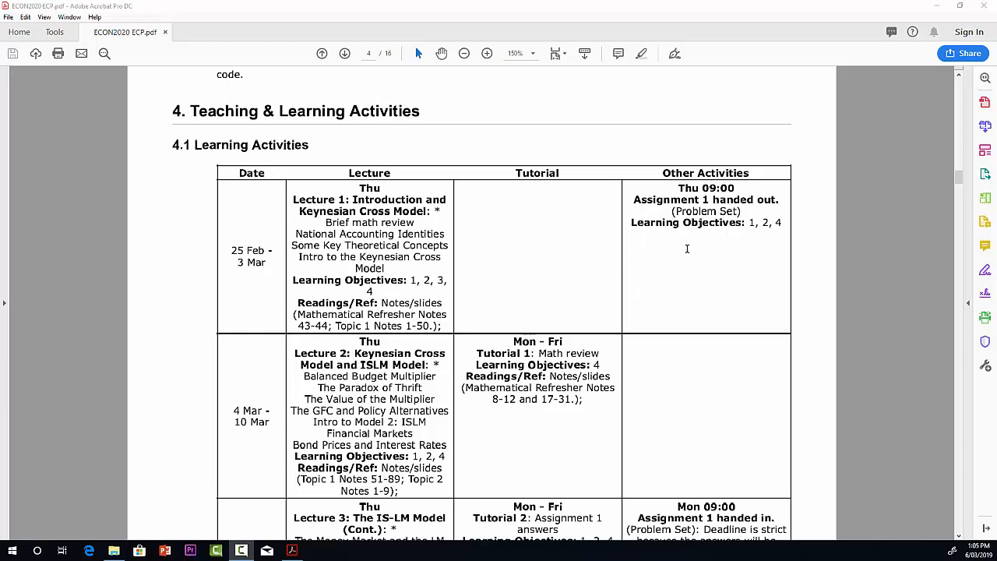
{"action": "mouse_move", "coordinate": [693, 268]}
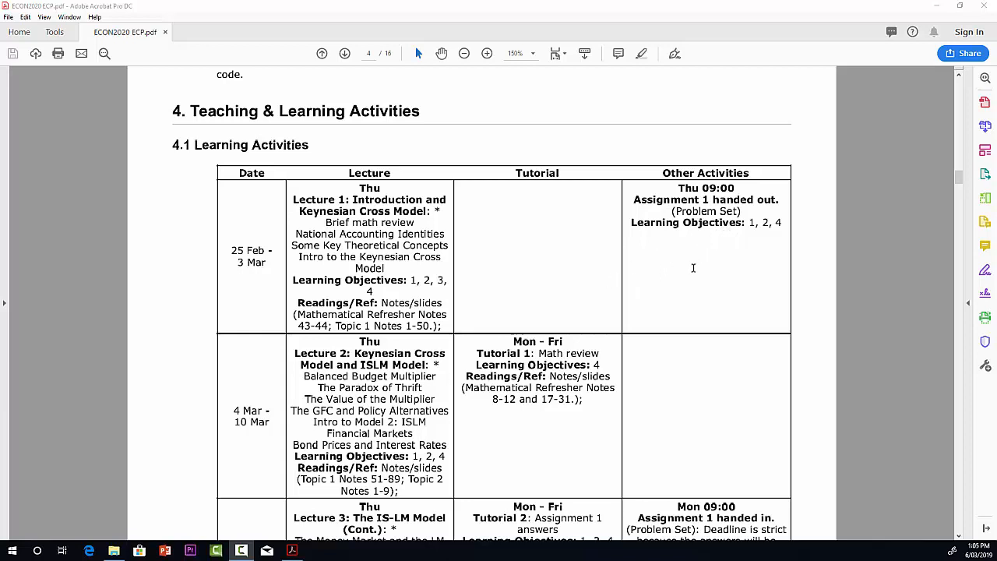
{"action": "mouse_move", "coordinate": [457, 394]}
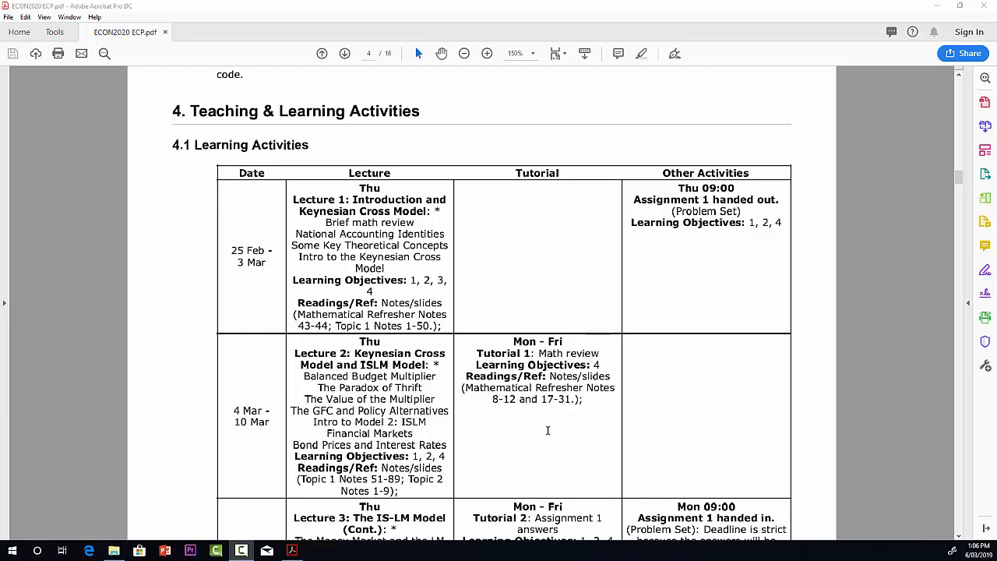
{"action": "mouse_move", "coordinate": [541, 446]}
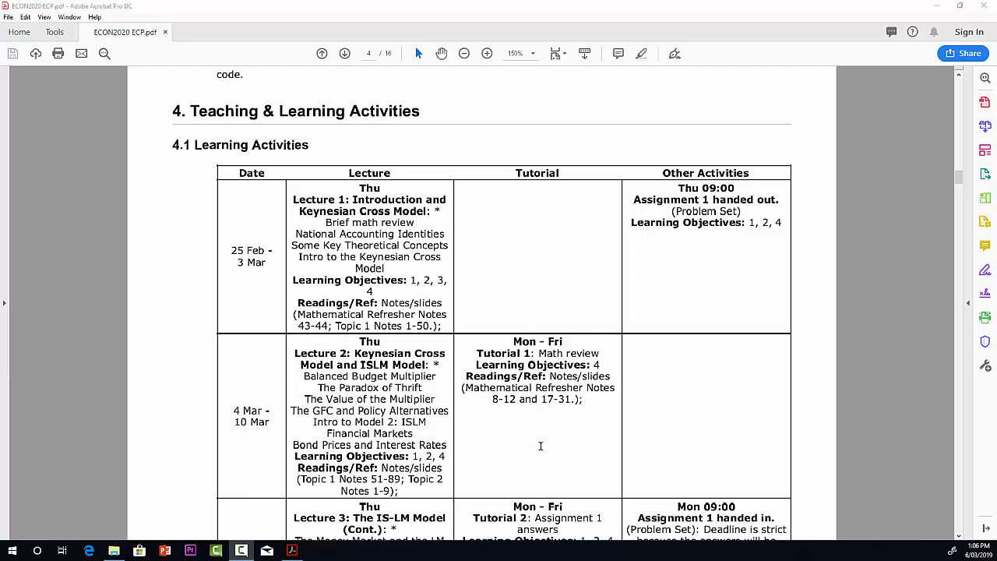
{"action": "mouse_move", "coordinate": [519, 420]}
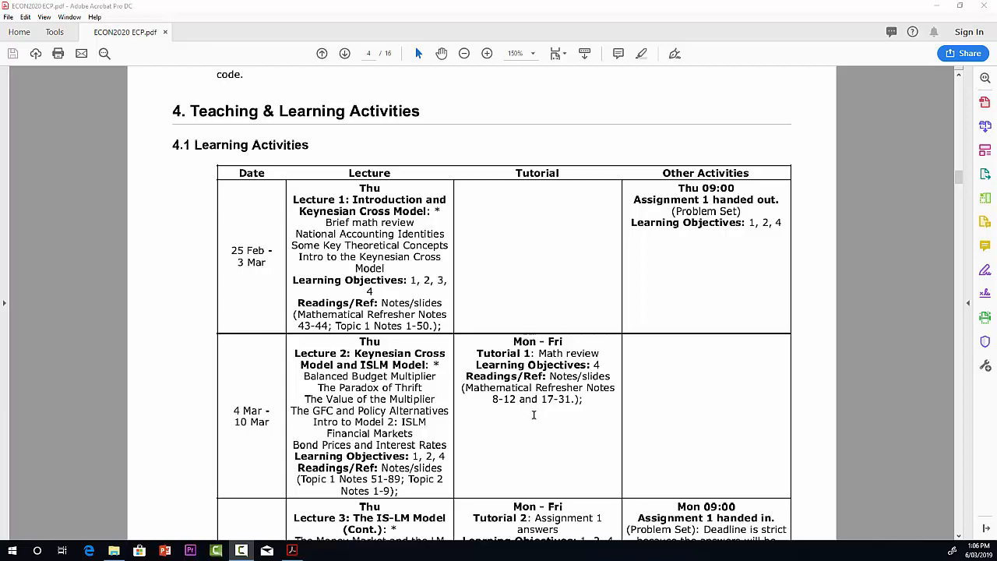
{"action": "mouse_move", "coordinate": [625, 426]}
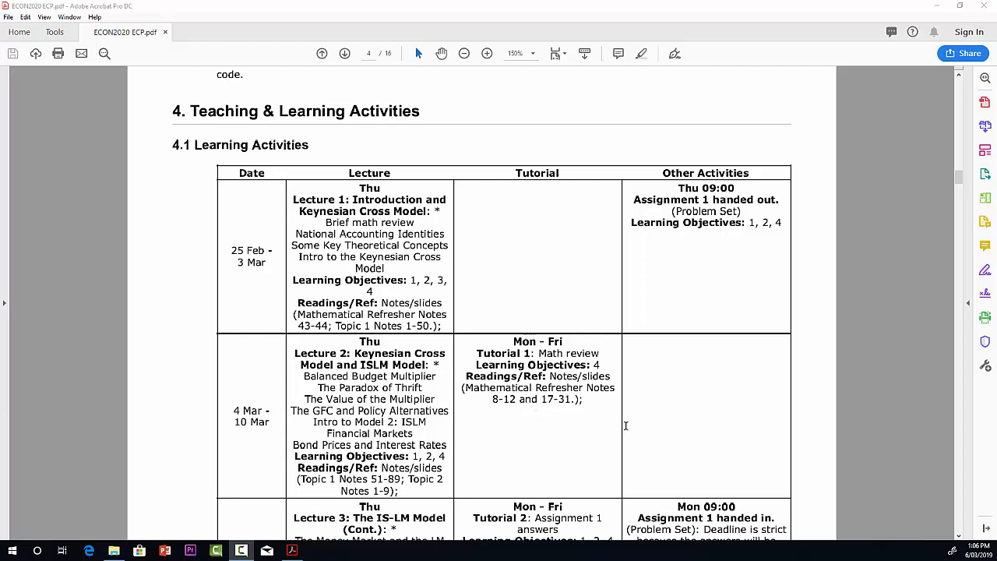
{"action": "mouse_move", "coordinate": [888, 327]}
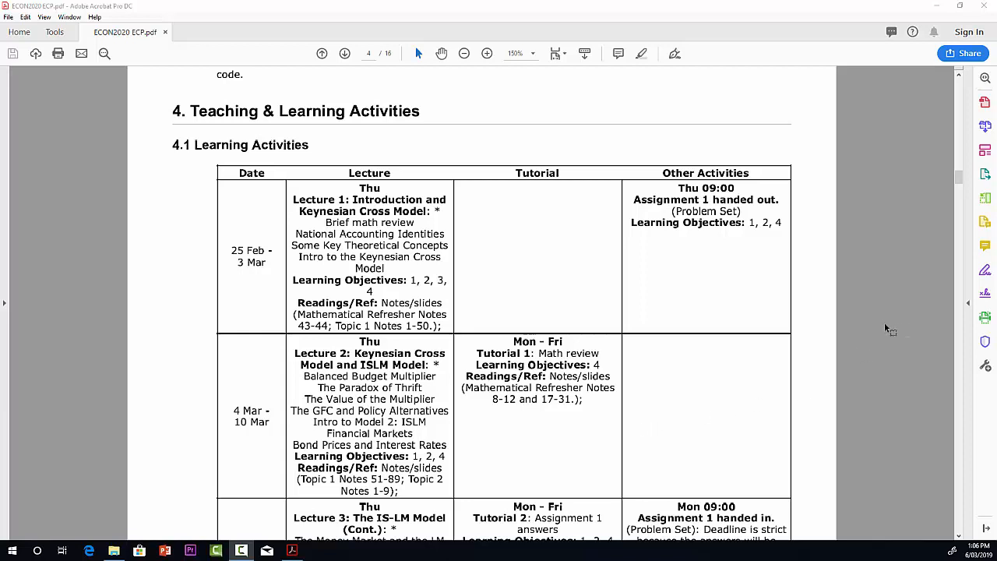
{"action": "mouse_move", "coordinate": [843, 146]}
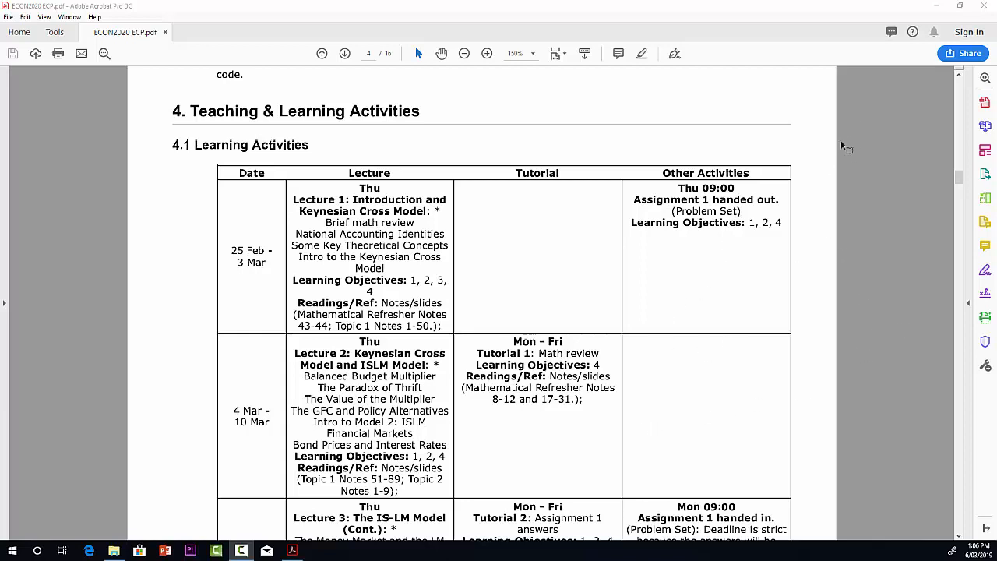
{"action": "mouse_move", "coordinate": [522, 221]}
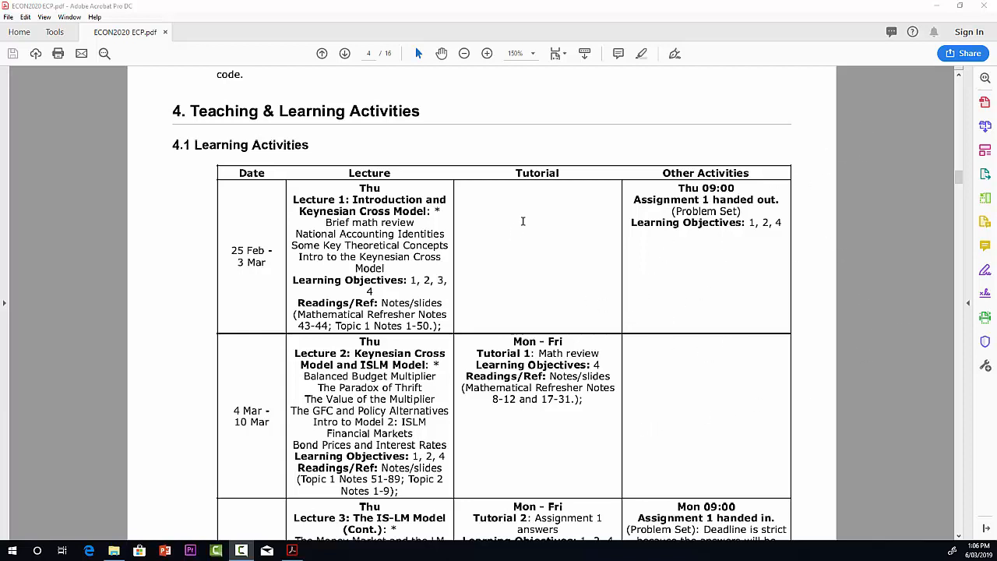